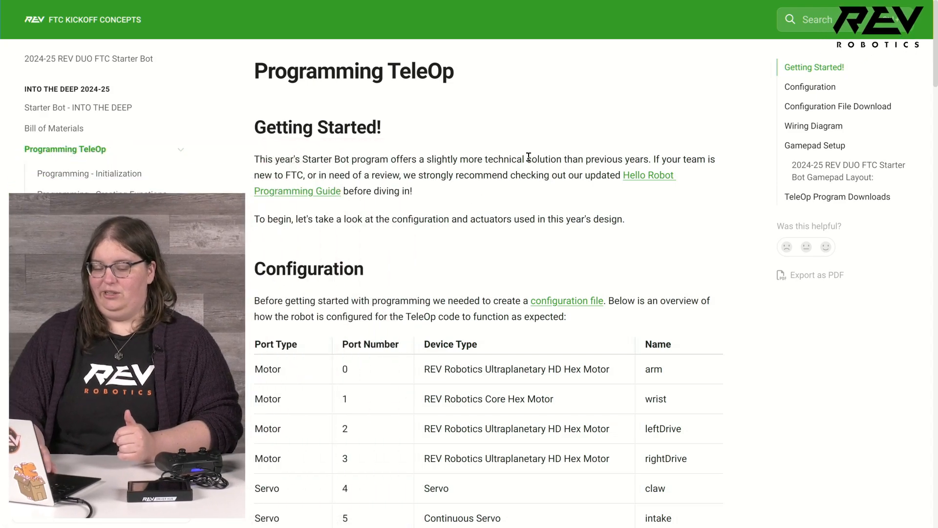
Jump to the Gamepad Layout section showing the diagram and input-function table.
scroll("down", 3)
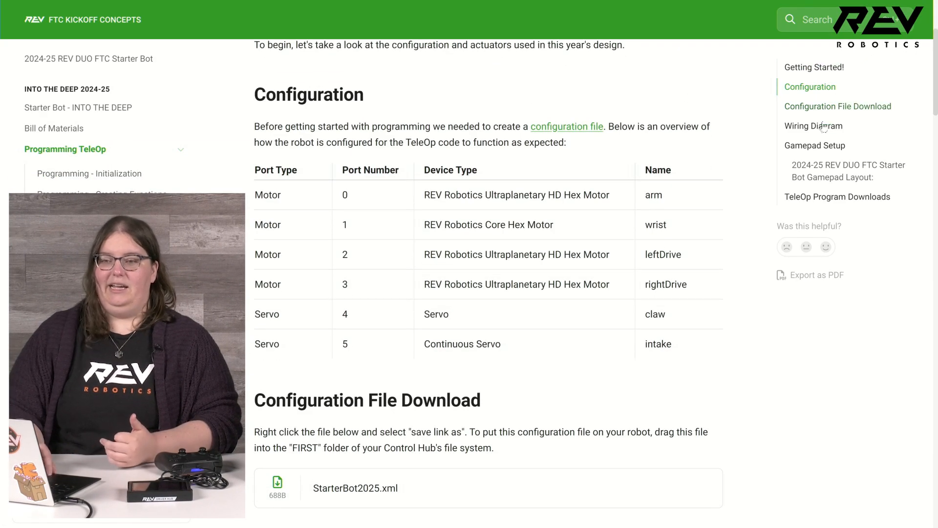
left_click(849, 165)
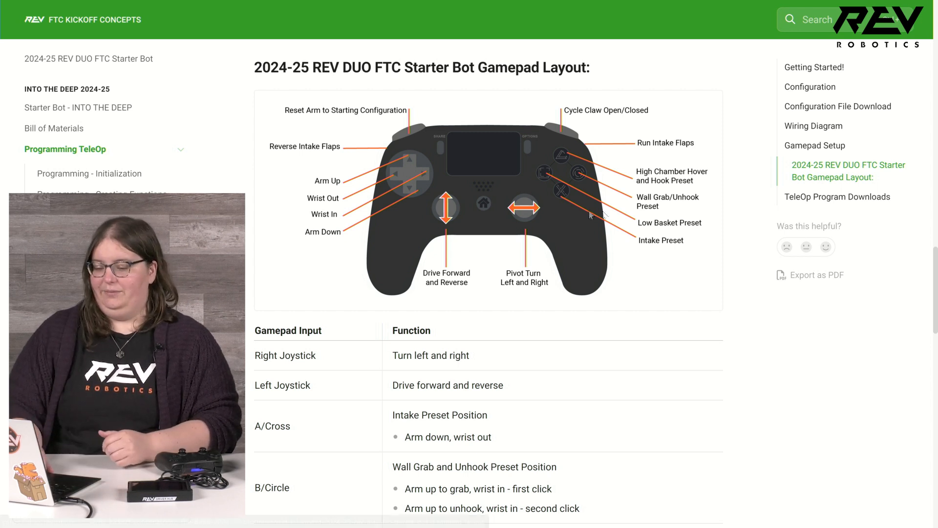
mouse_move(101, 179)
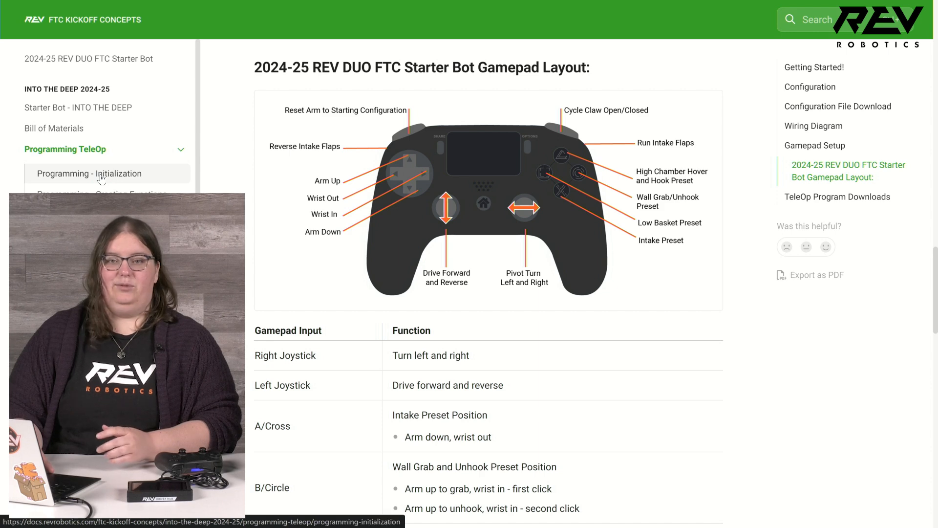
Go to the Programming - Initialization page from the left sidebar.
left_click(90, 174)
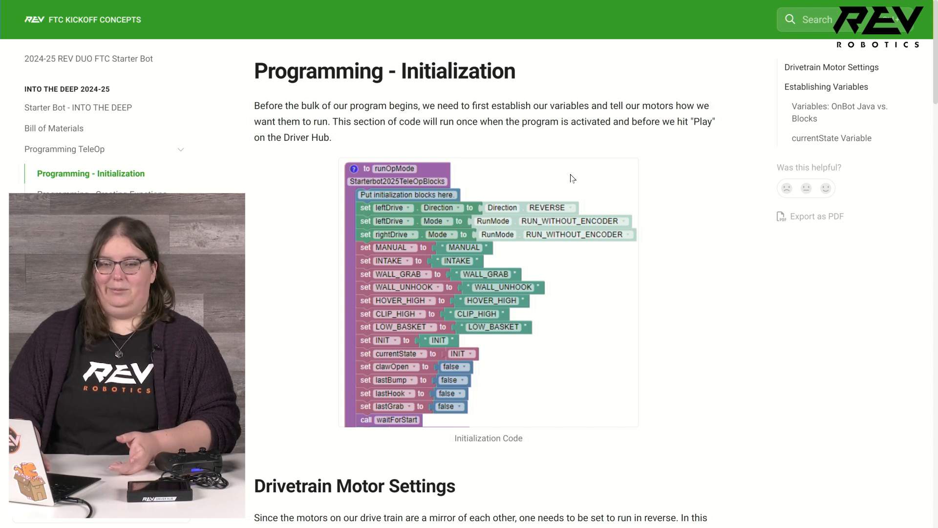
mouse_move(518, 336)
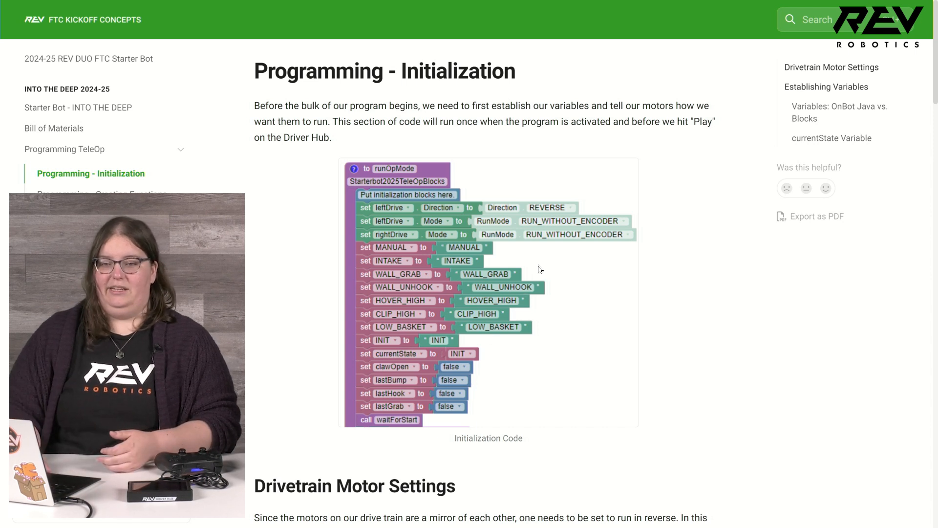
mouse_move(528, 344)
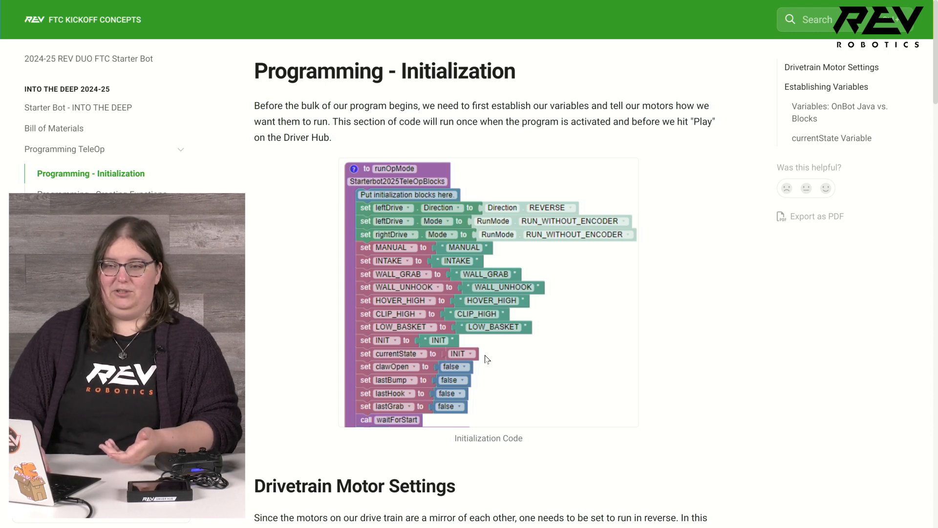
mouse_move(813, 126)
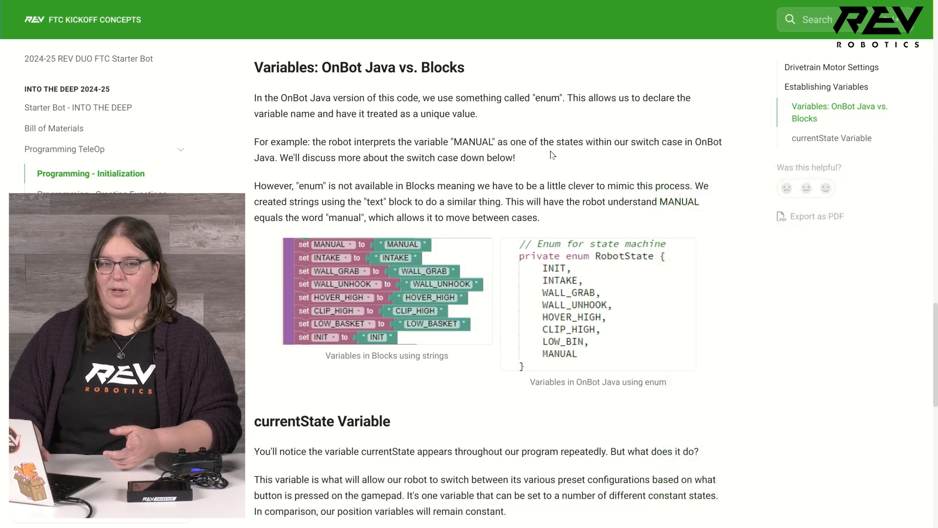
mouse_move(747, 109)
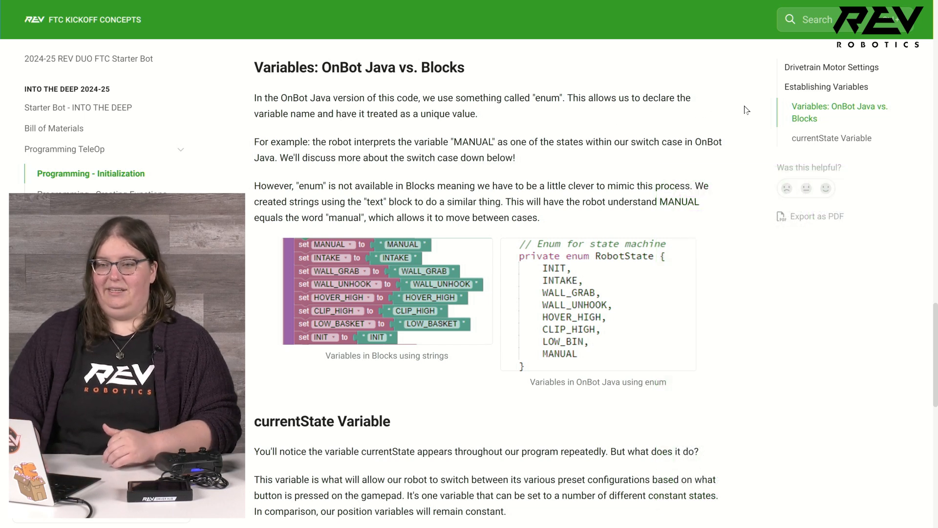
Scroll to the currentState Variable section with its arm and wrist preset state machine blocks.
scroll("down", 3)
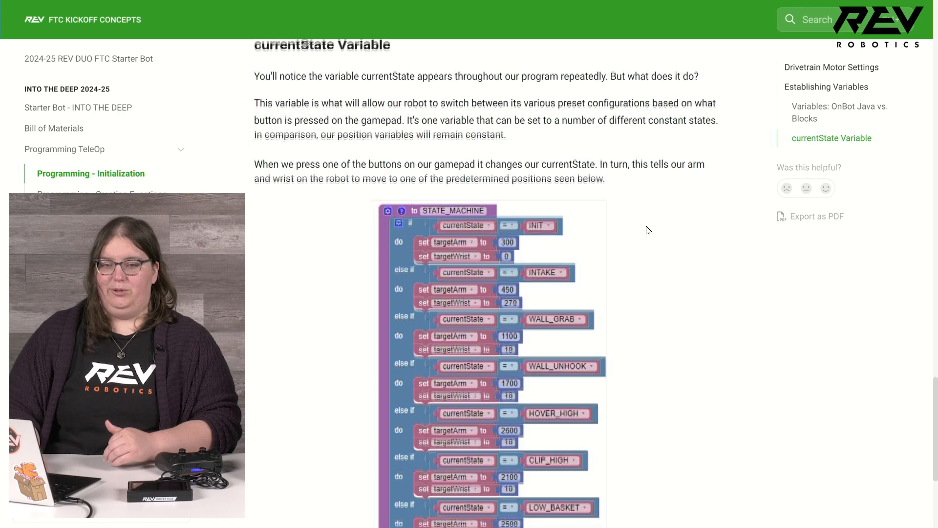
scroll("down", 3)
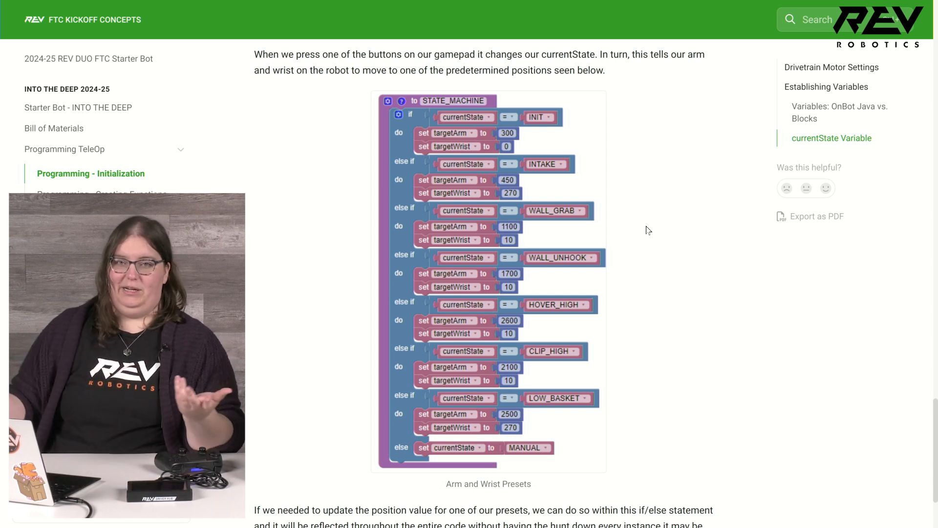
mouse_move(270, 168)
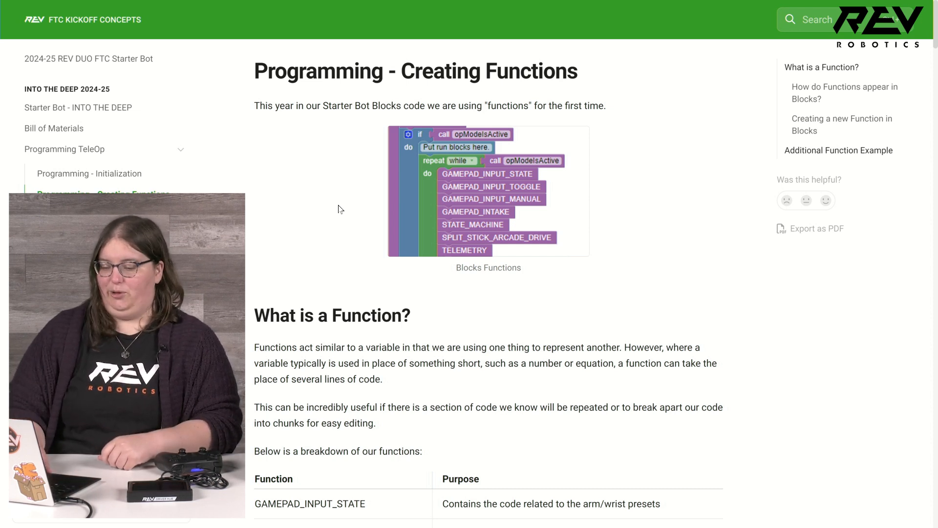
Scroll through the function table and example code, then move to Controlling the Arm and Wrist.
scroll("down", 3)
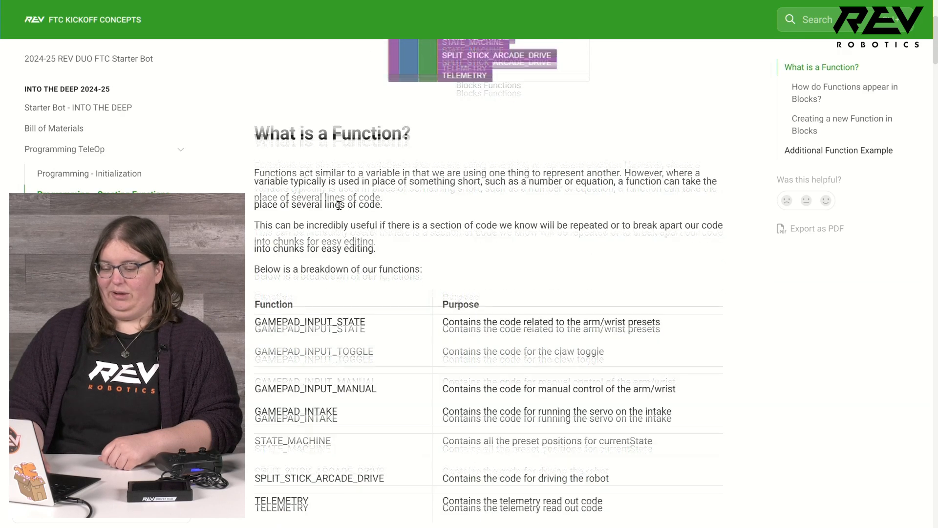
scroll("down", 3)
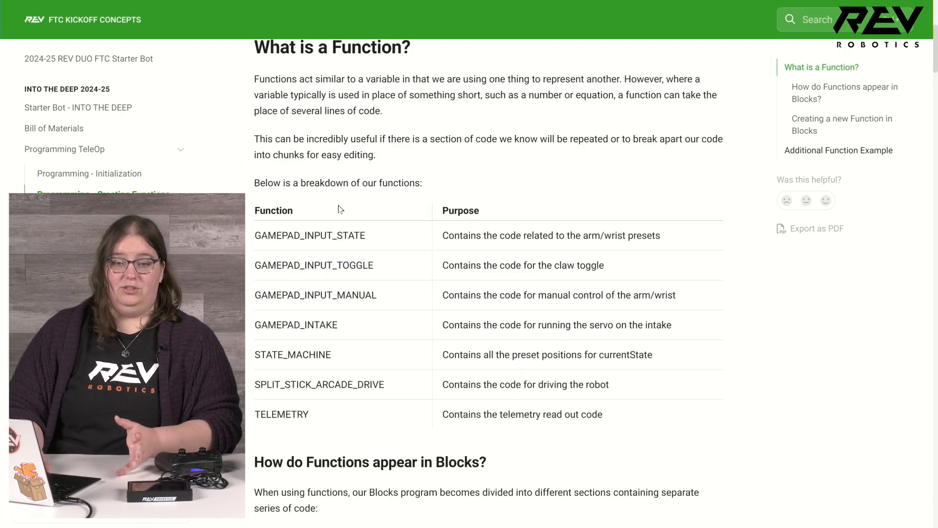
scroll("down", 3)
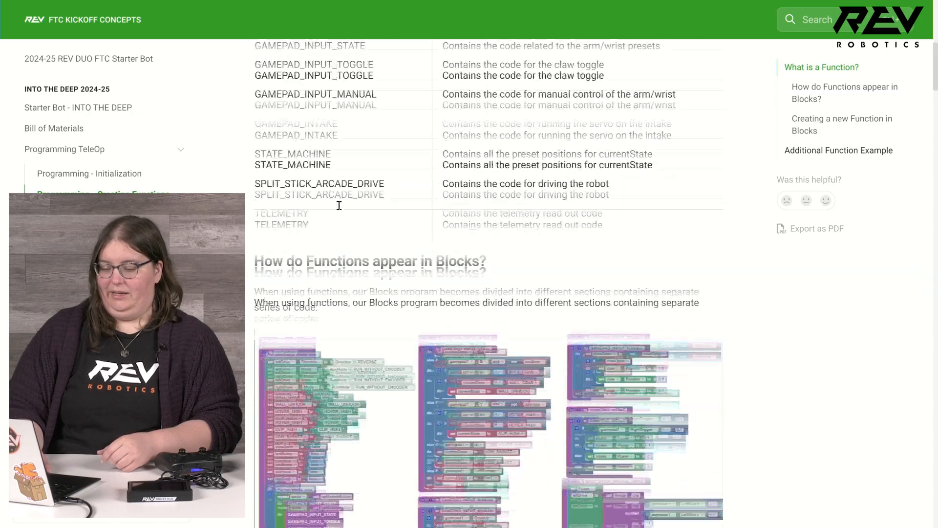
scroll("down", 3)
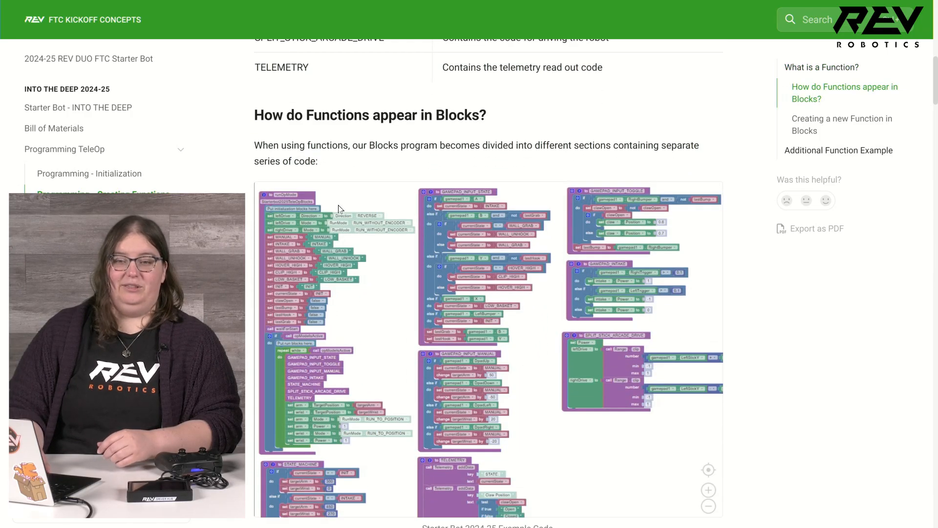
scroll("down", 3)
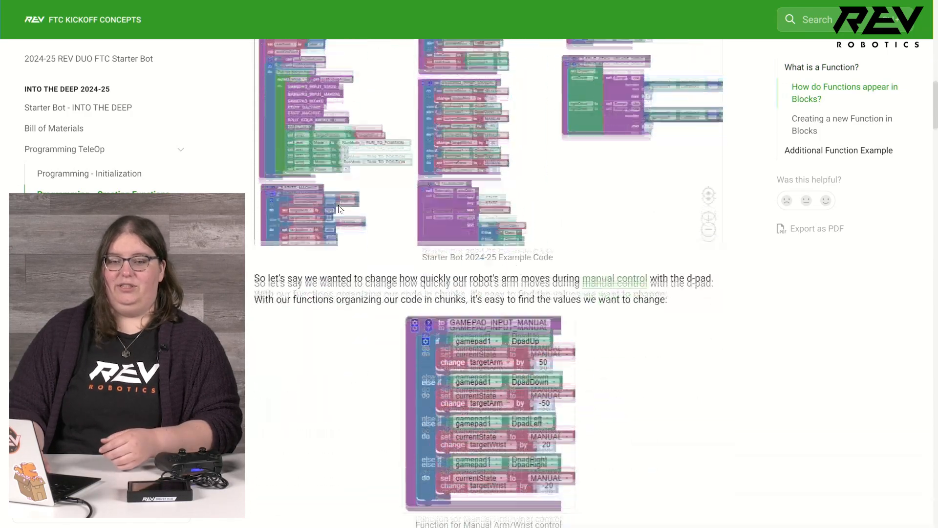
scroll("down", 3)
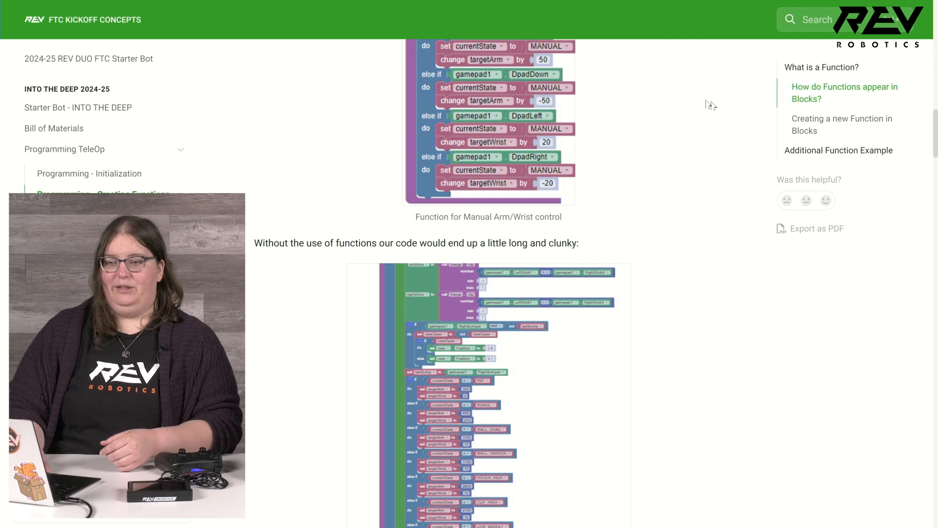
left_click(839, 151)
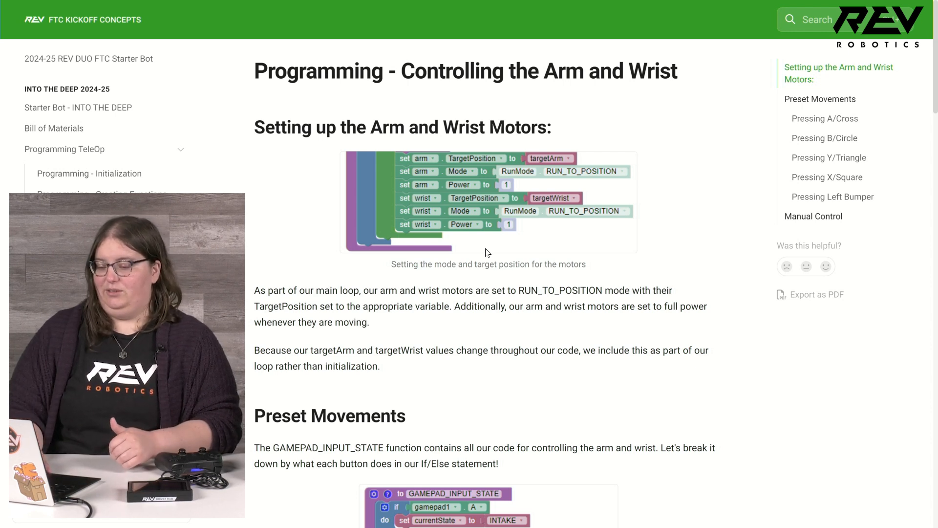
mouse_move(551, 249)
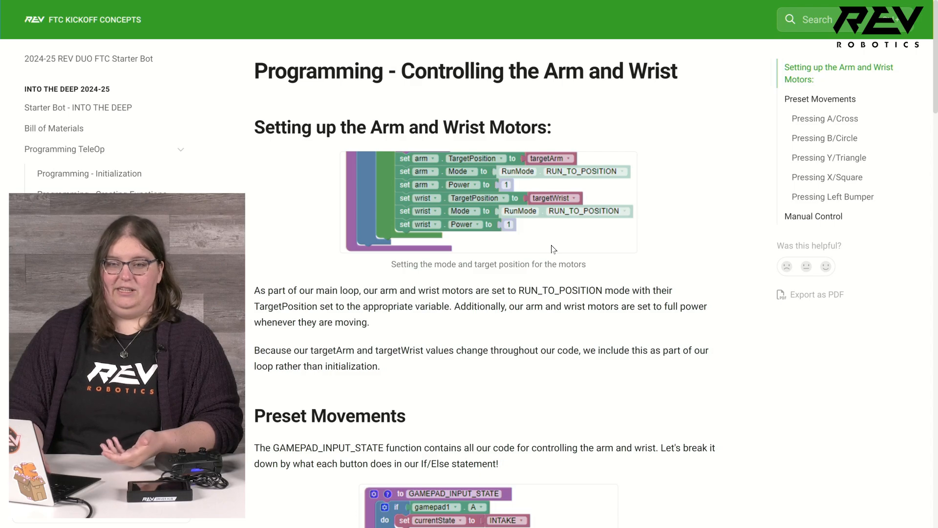
Scroll past the Preset Movements blocks to the Pressing A/Cross and B/Circle explanations.
scroll("down", 3)
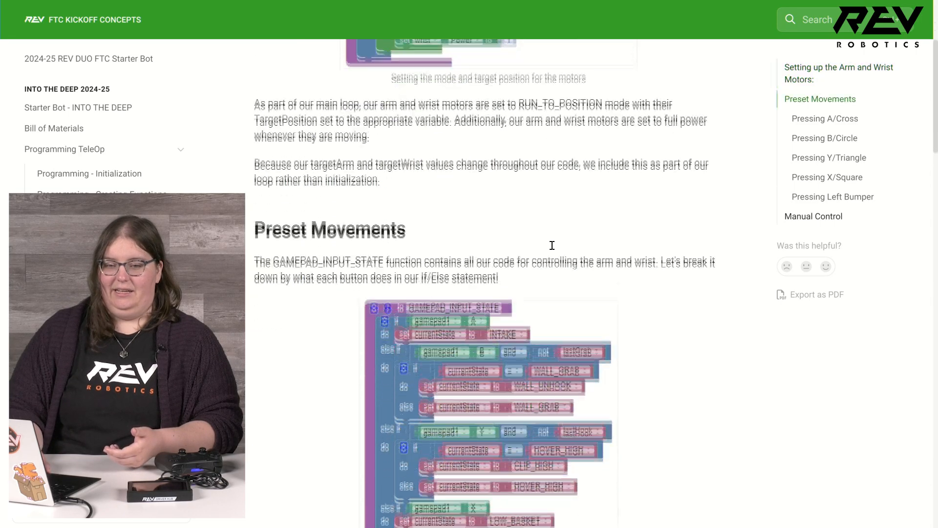
scroll("down", 3)
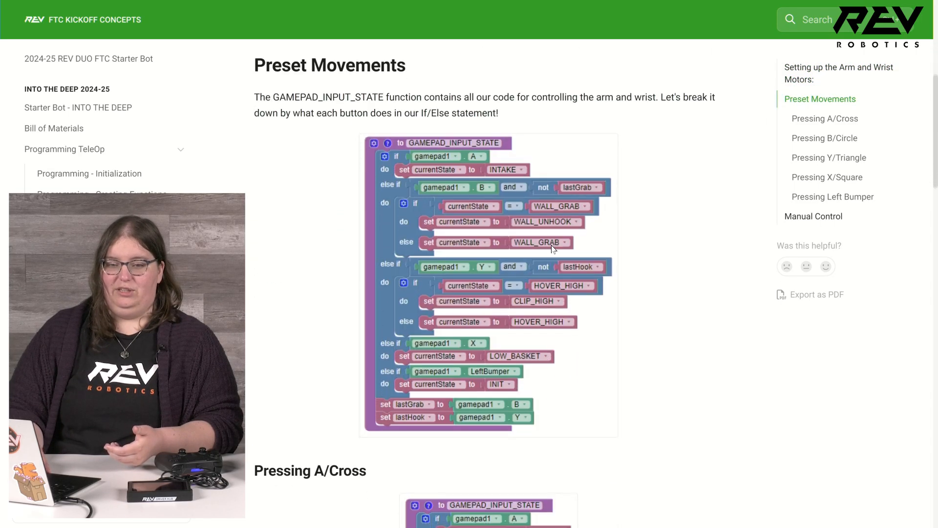
scroll("down", 3)
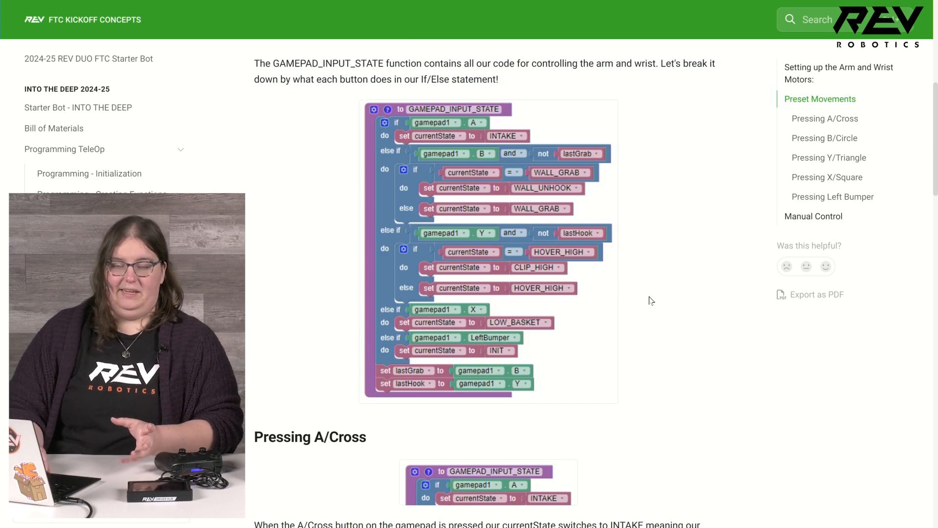
scroll("down", 3)
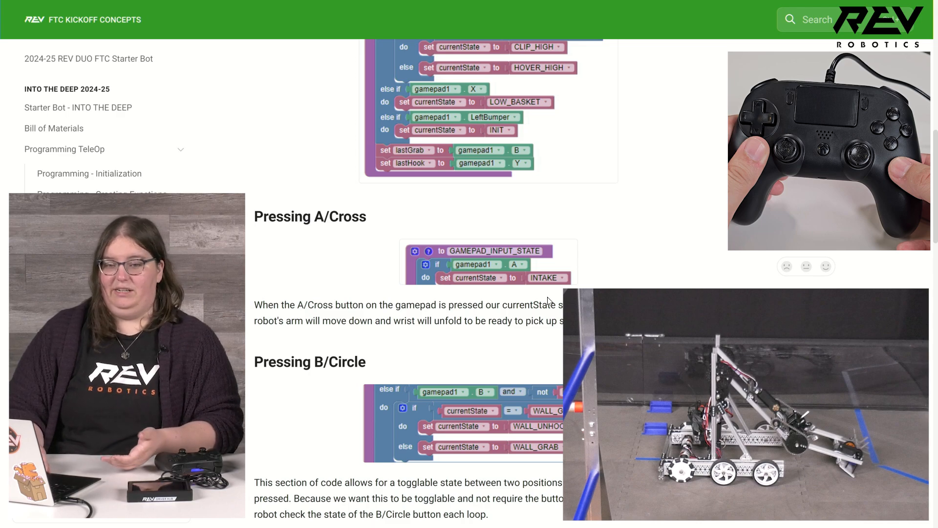
Scroll through the Pressing B/Circle and Y/Triangle preset explanations.
scroll("down", 3)
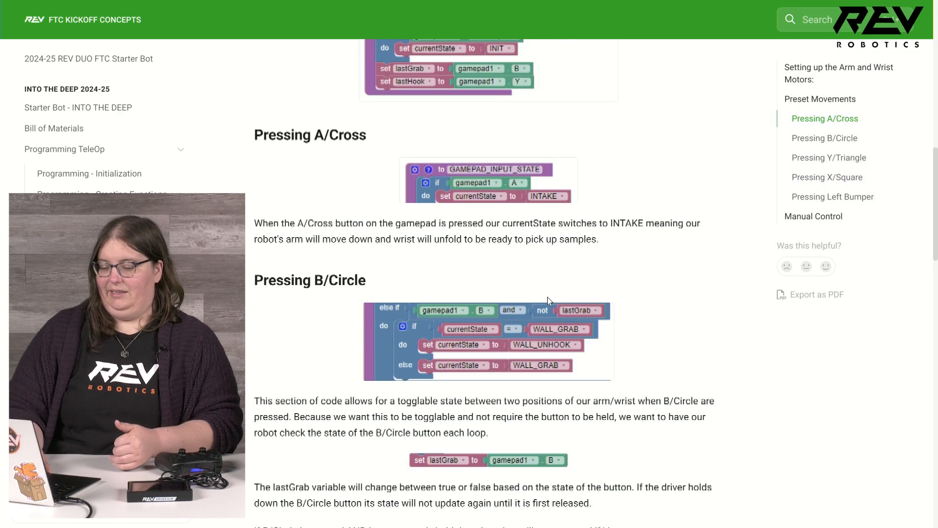
scroll("down", 3)
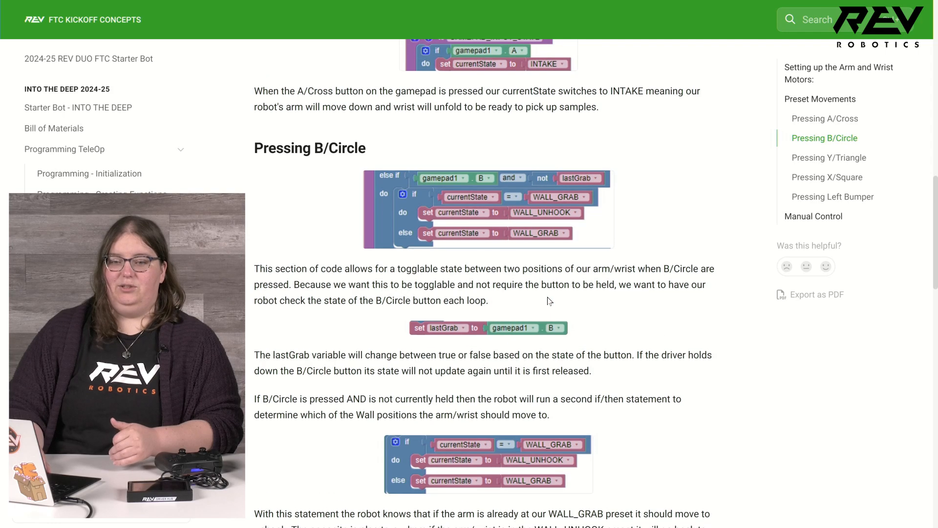
mouse_move(581, 302)
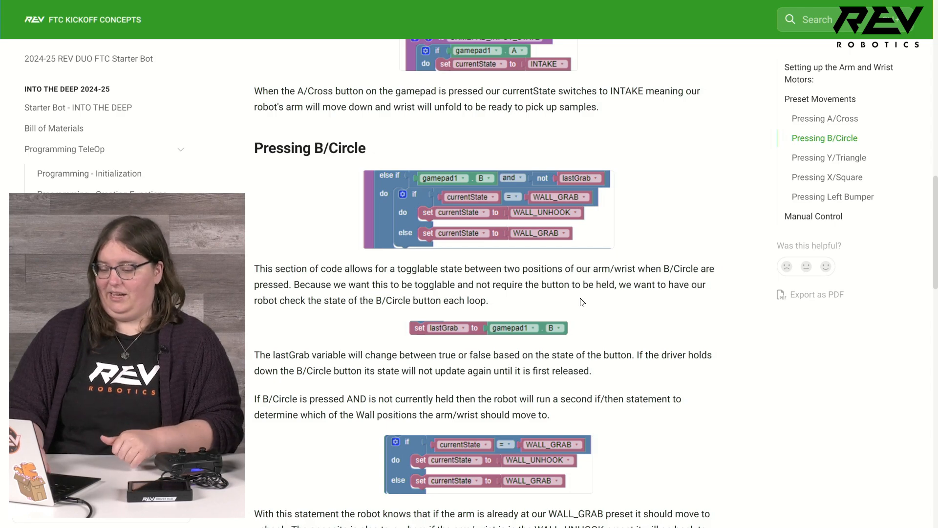
scroll("down", 3)
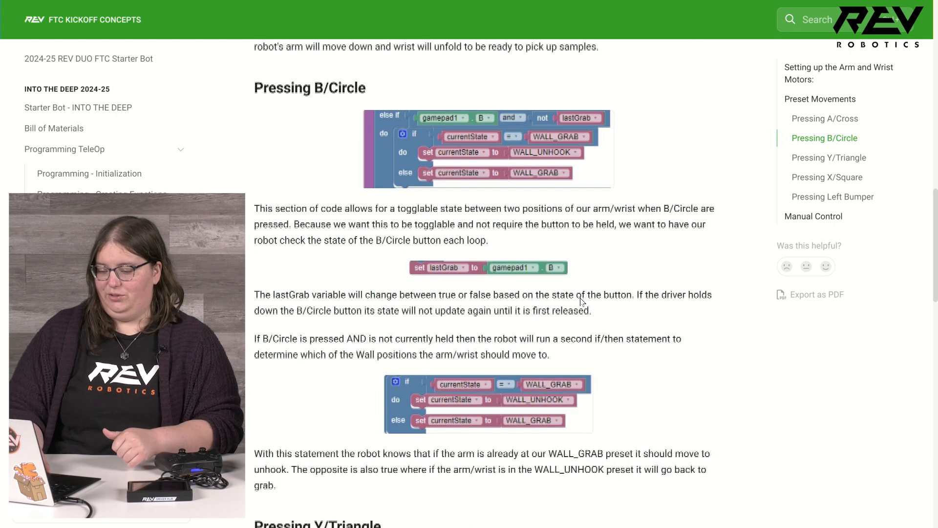
scroll("down", 3)
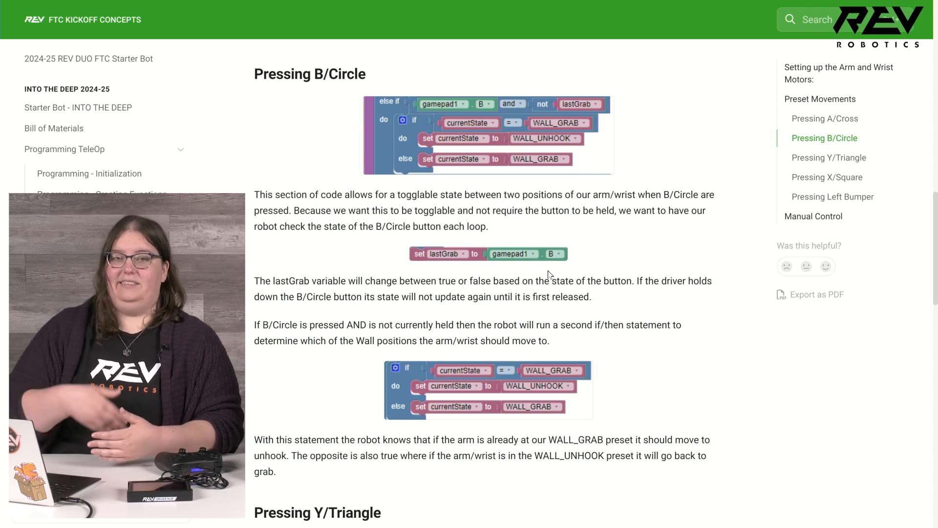
Continue past the X/Square and Left Bumper explanations to the Manual Control heading.
scroll("down", 3)
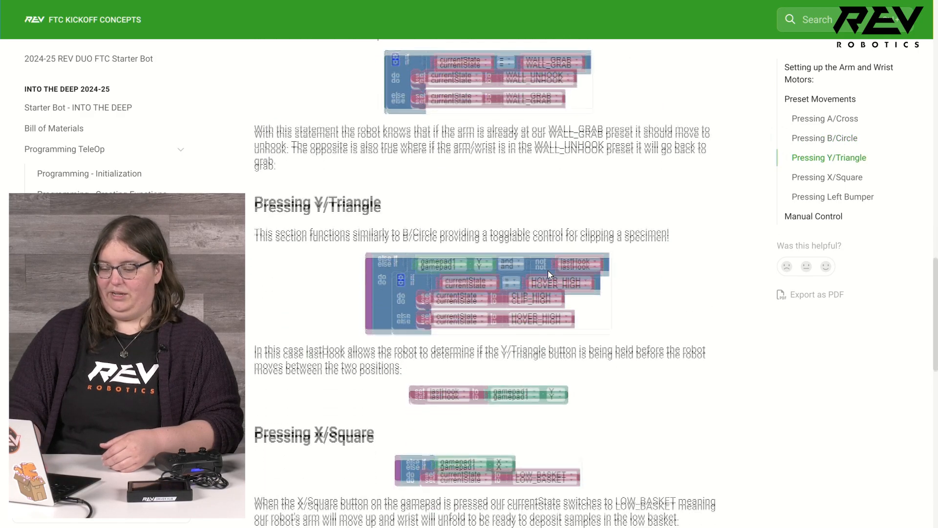
scroll("down", 3)
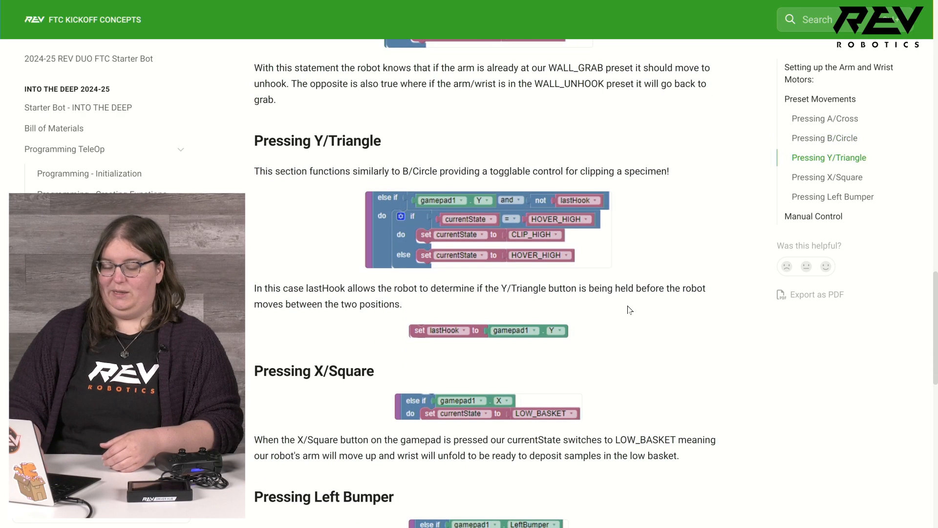
scroll("down", 3)
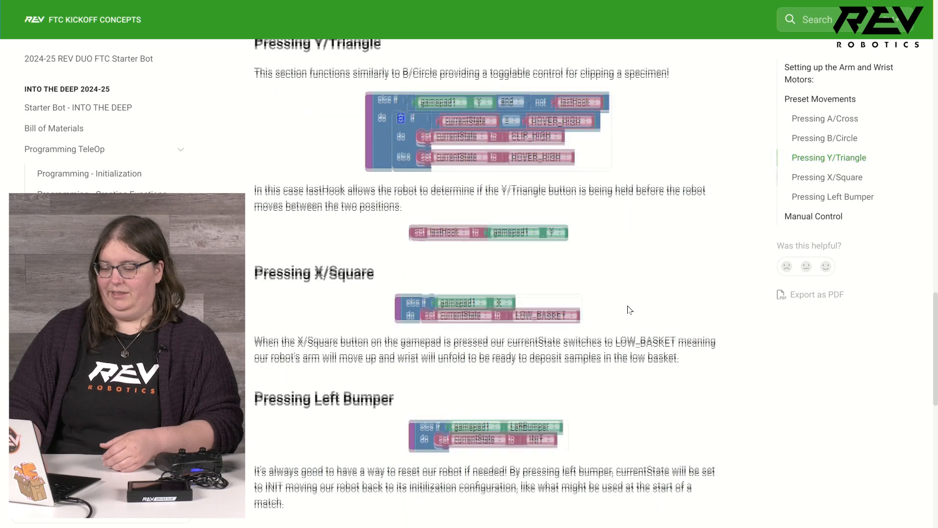
scroll("down", 3)
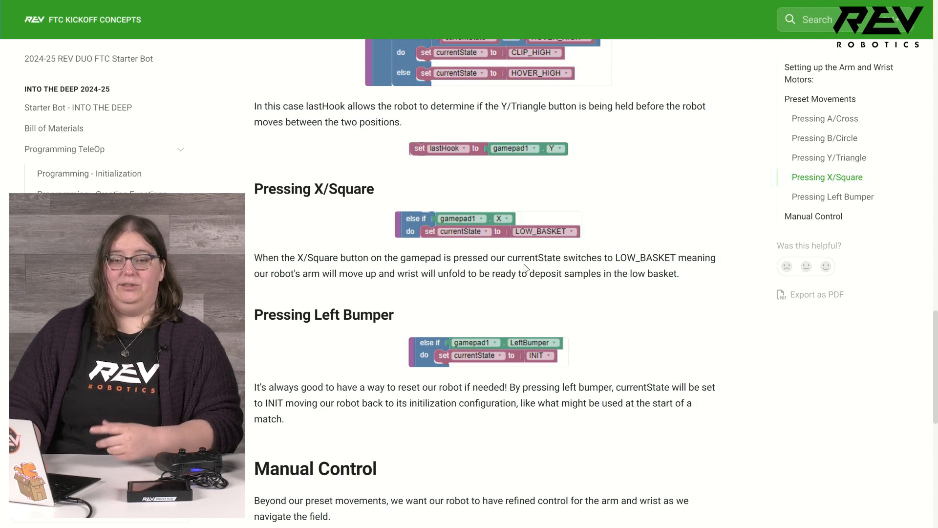
mouse_move(583, 355)
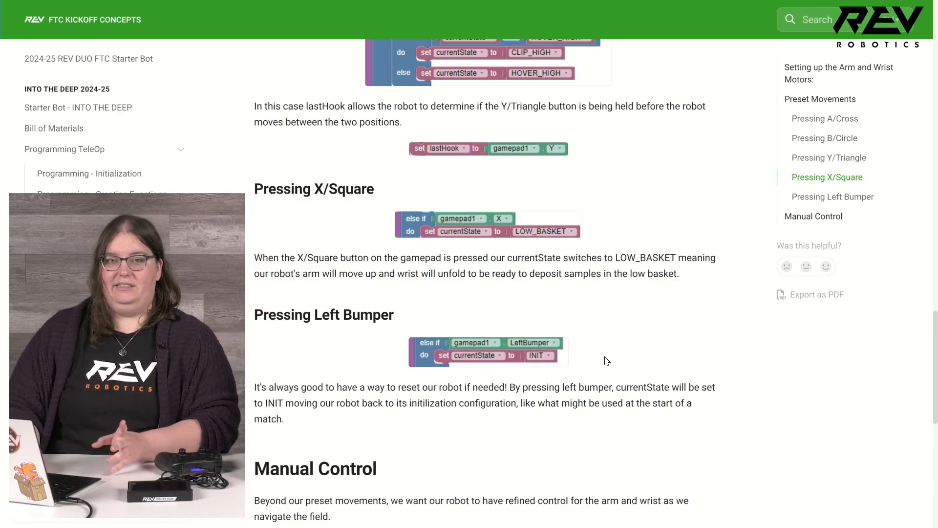
Scroll through the Manual Control d-pad blocks toward the Intake and Claw Toggle page link.
scroll("down", 3)
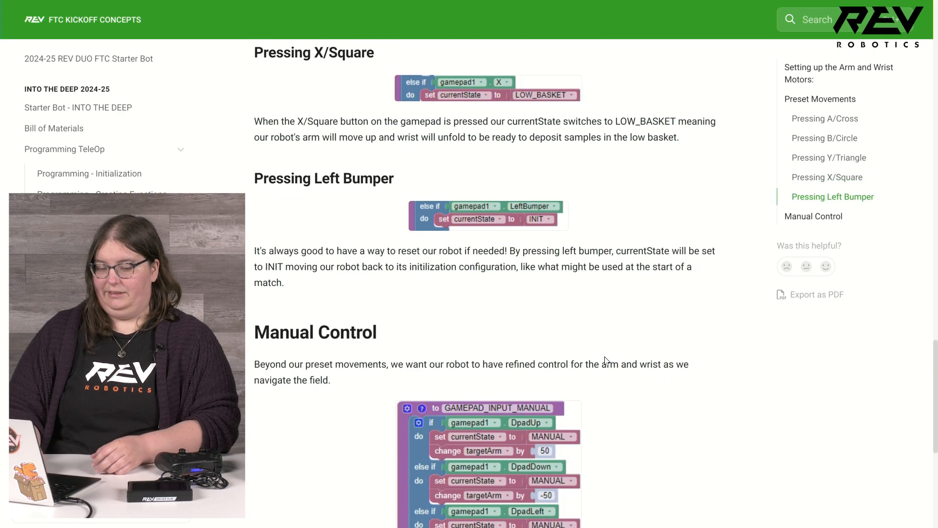
scroll("down", 3)
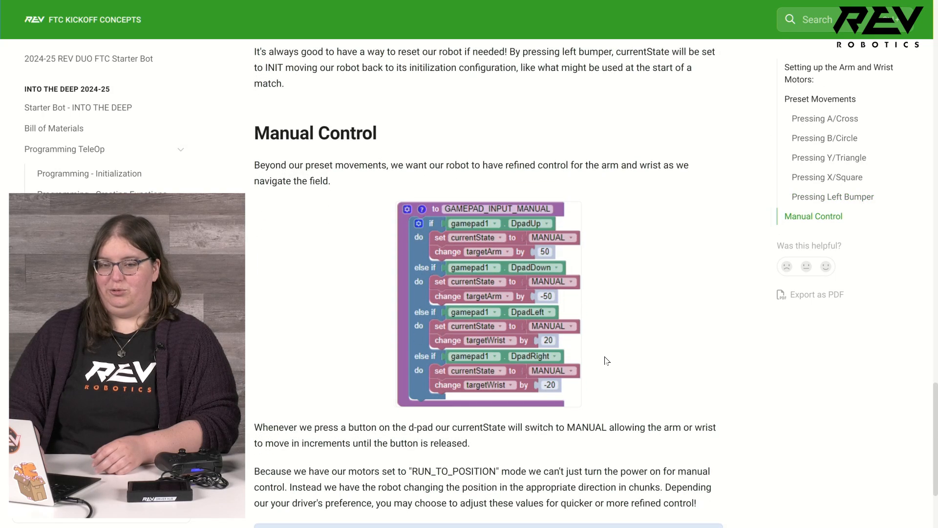
scroll("down", 3)
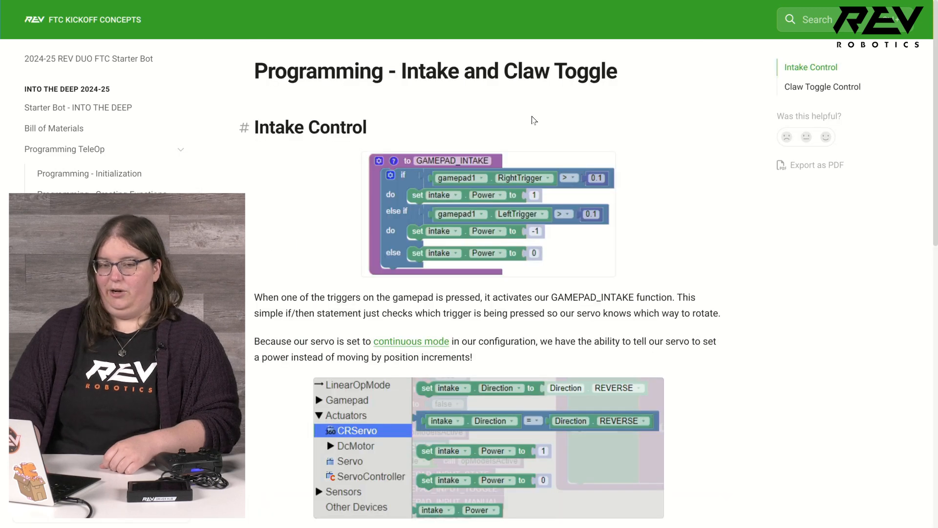
Scroll through the Intake Control and Claw Toggle Control explanations toward Driving and Telemetry.
scroll("down", 3)
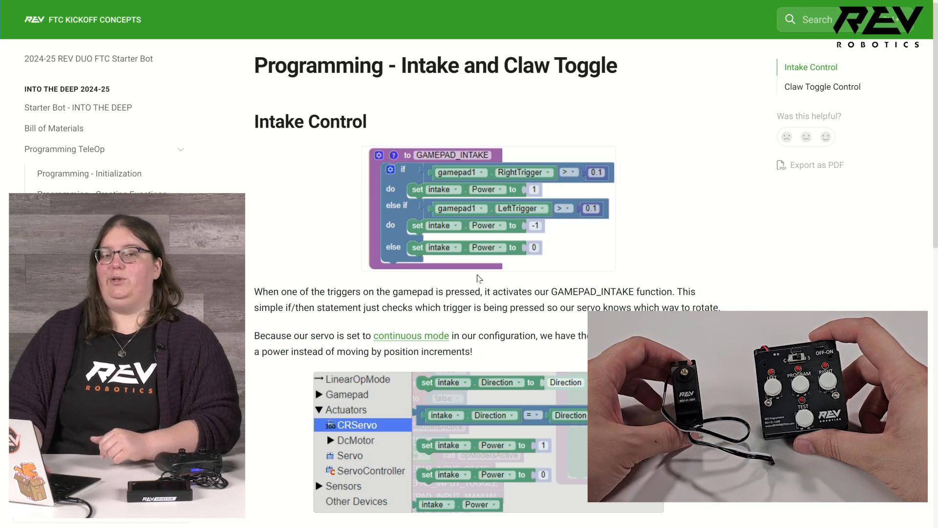
scroll("down", 3)
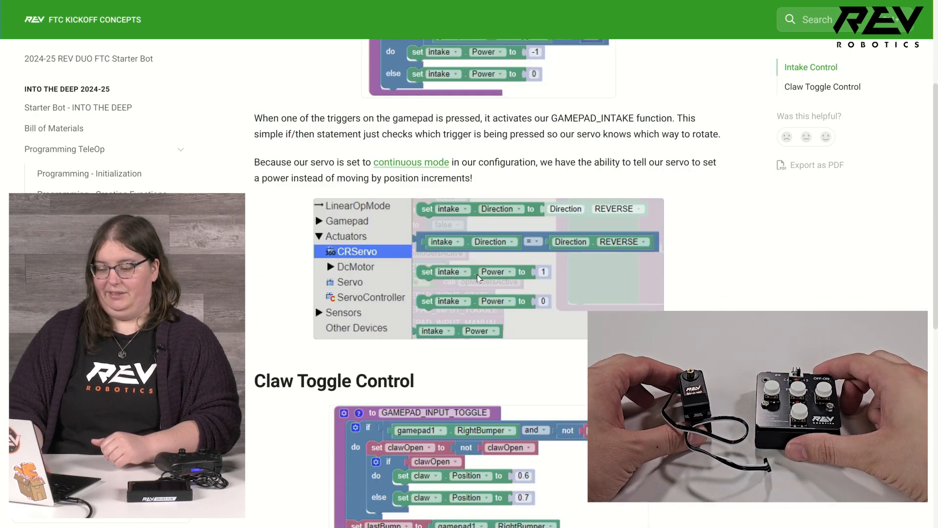
scroll("down", 3)
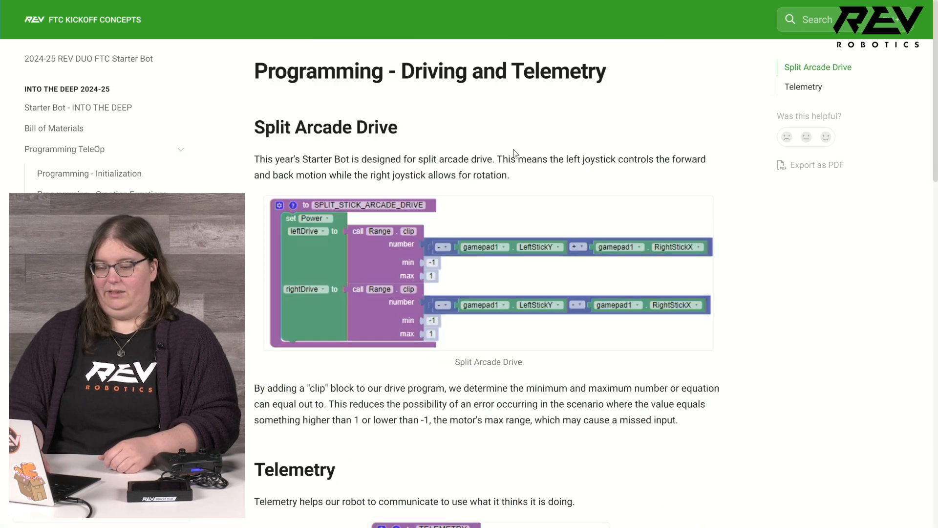
Scroll from the Split Arcade Drive blocks down to the Telemetry section's state, claw, arm and wrist blocks.
scroll("down", 3)
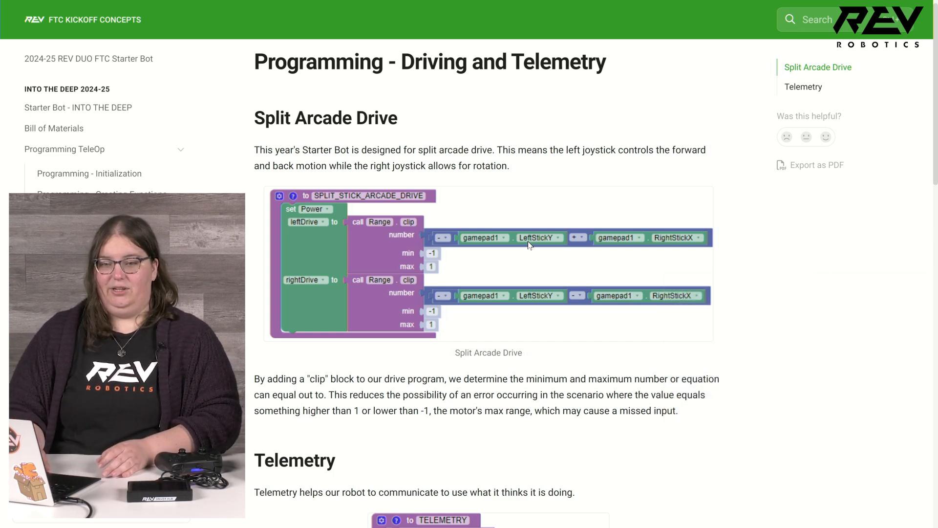
mouse_move(546, 251)
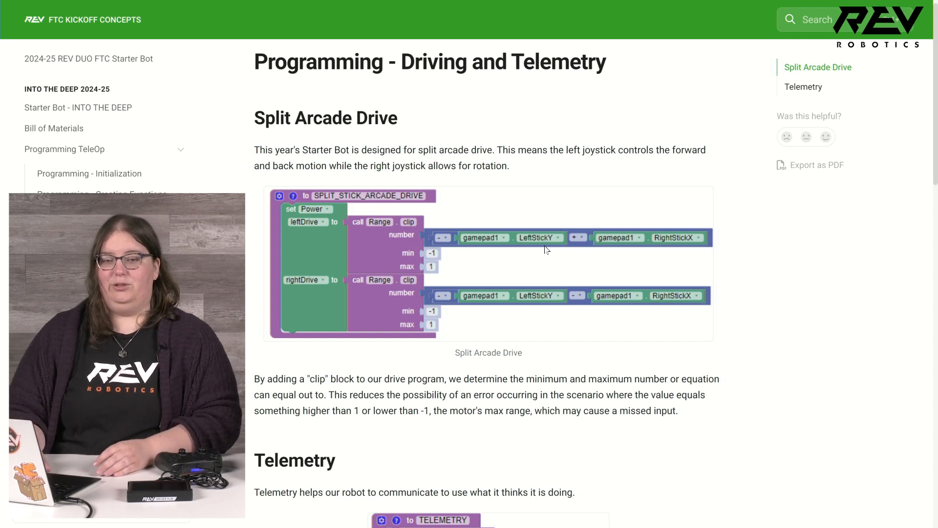
mouse_move(488, 244)
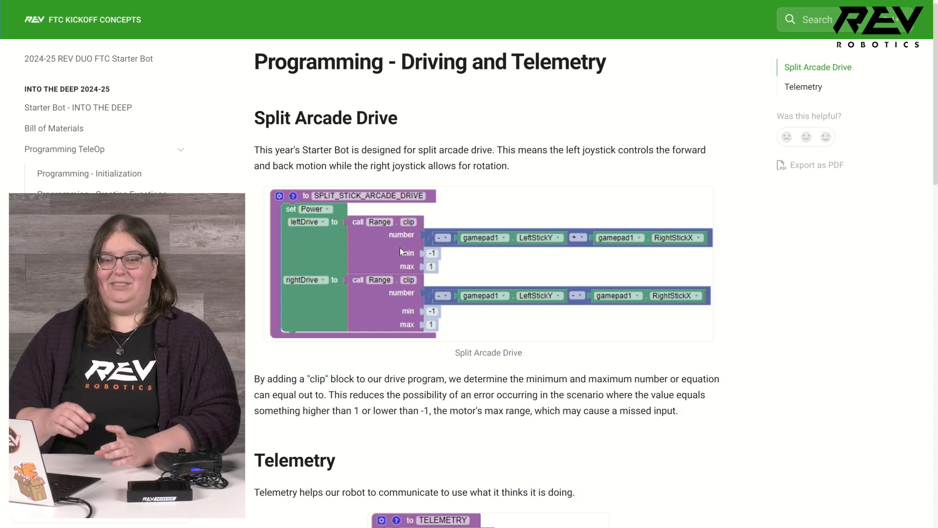
mouse_move(381, 276)
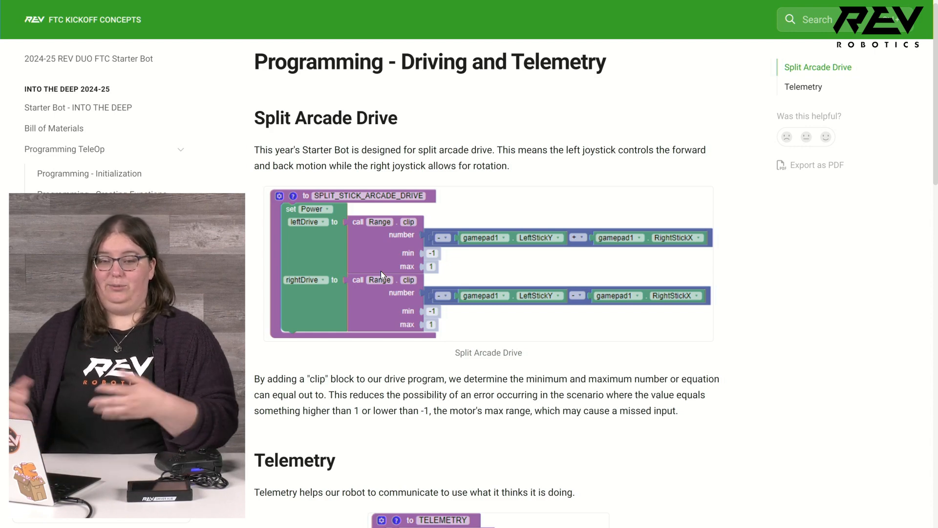
scroll("down", 3)
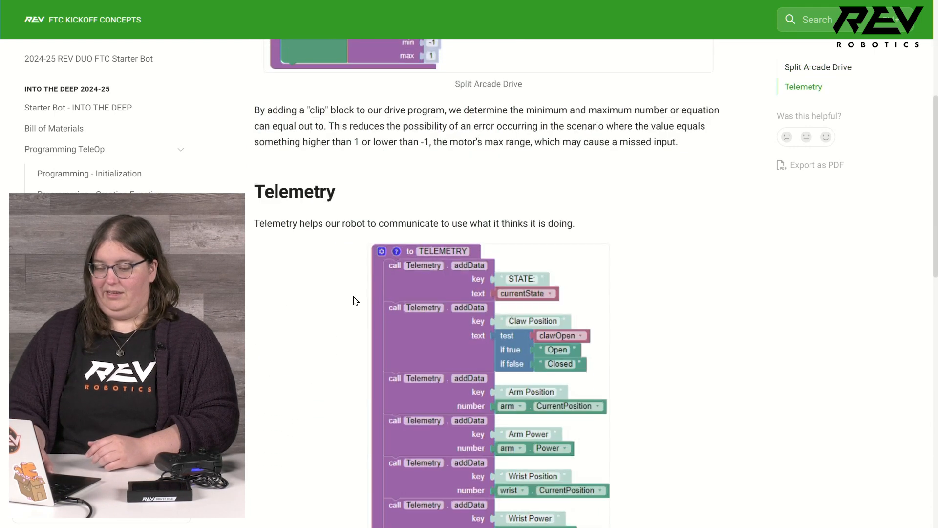
Scroll through the TELEMETRY function blocks to the update call and currentState readout explanation.
scroll("down", 3)
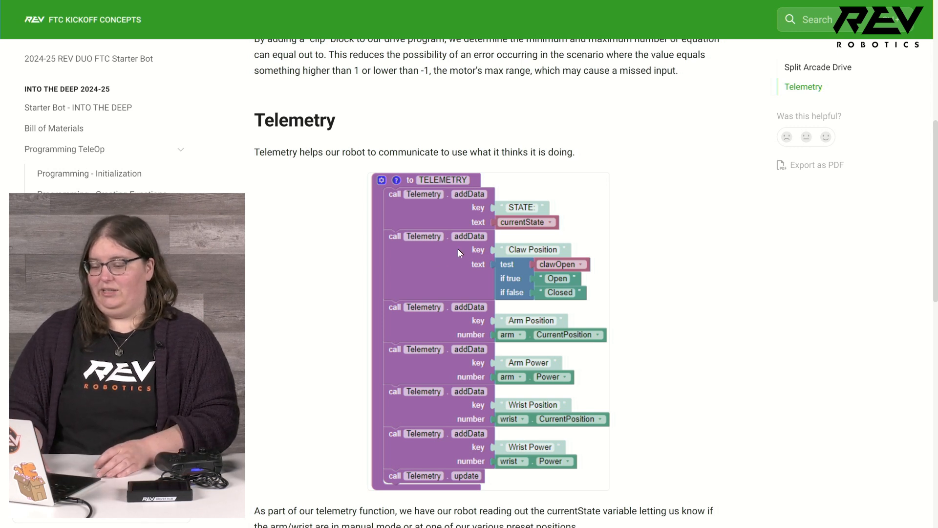
mouse_move(566, 228)
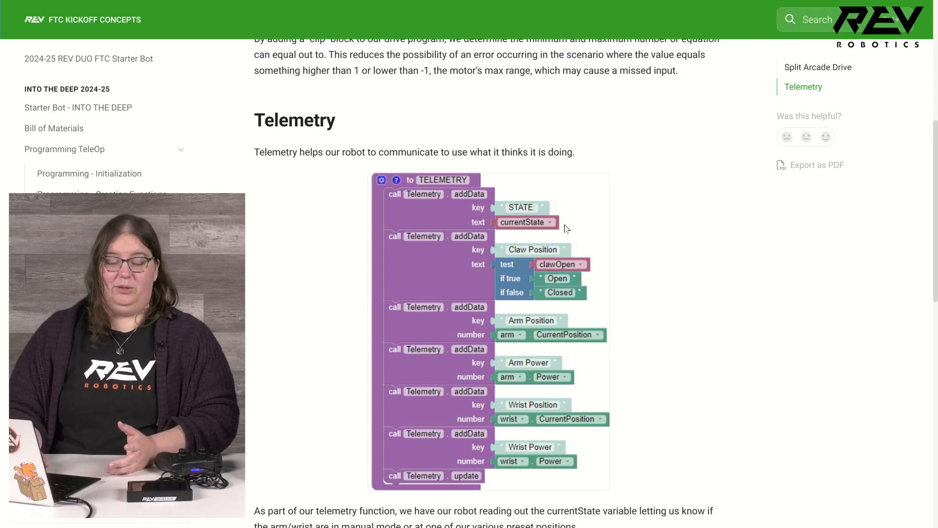
mouse_move(593, 273)
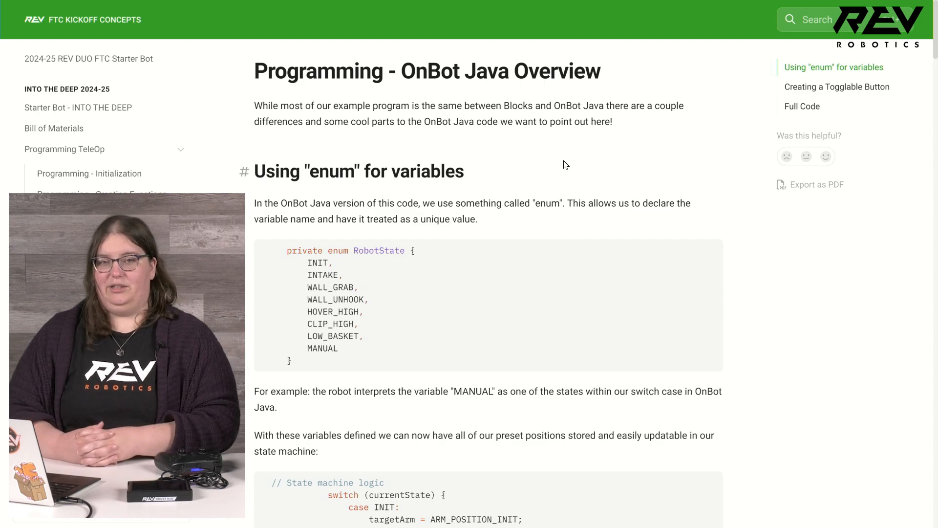
Scroll past the enum and switch examples to the Full Code listing with arm, wrist, claw constants and RobotState enum.
scroll("down", 3)
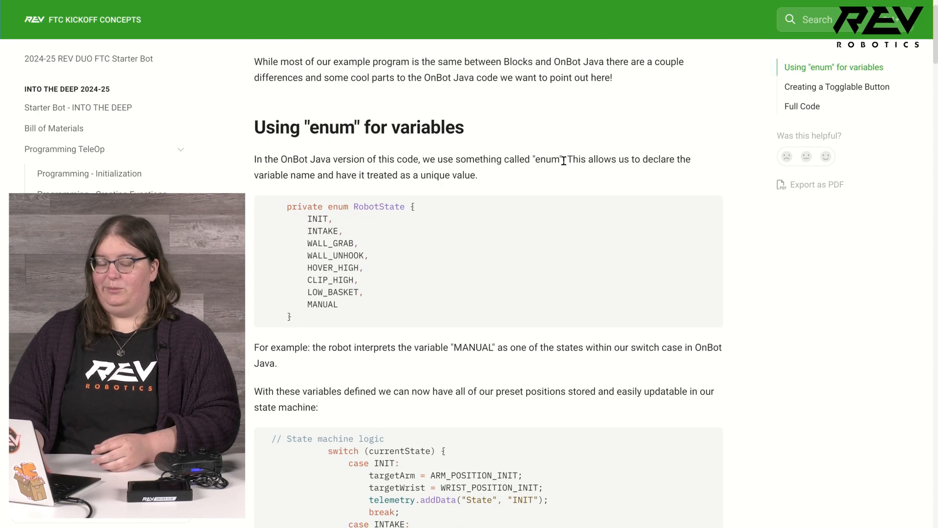
scroll("down", 3)
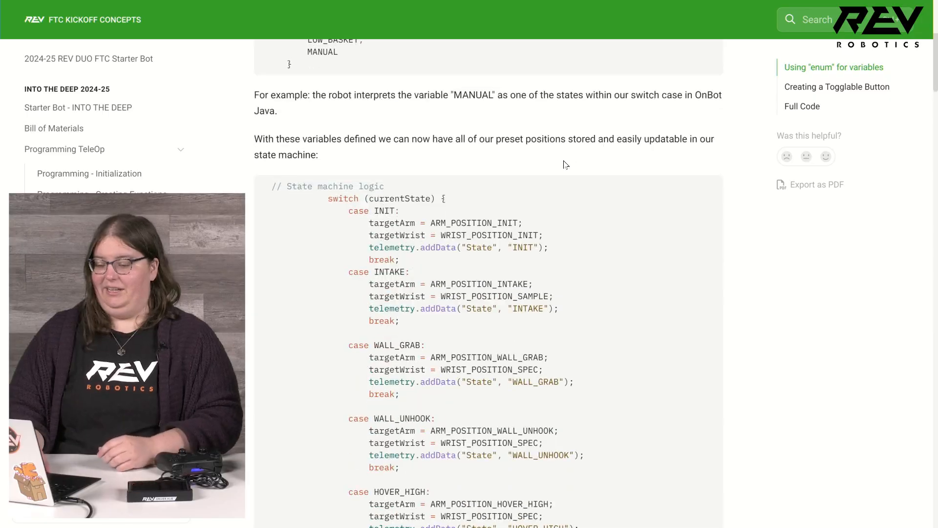
scroll("down", 3)
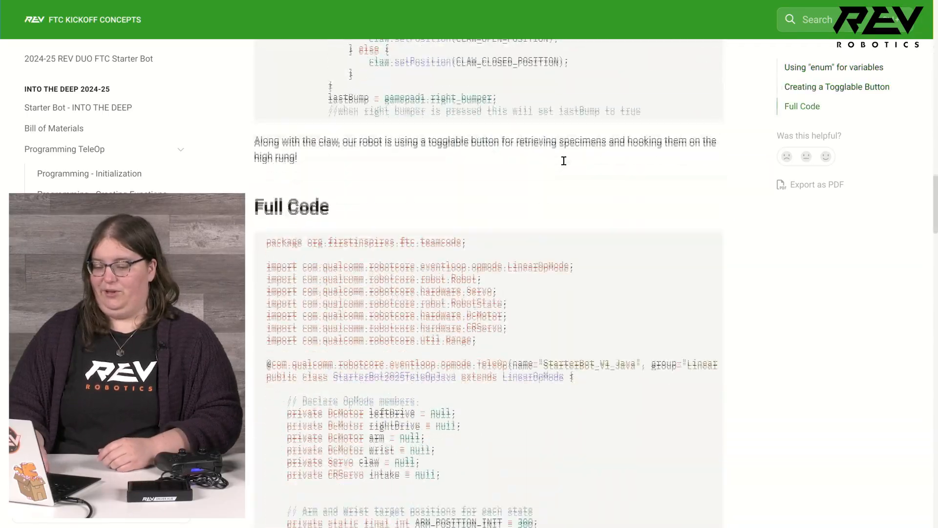
scroll("down", 3)
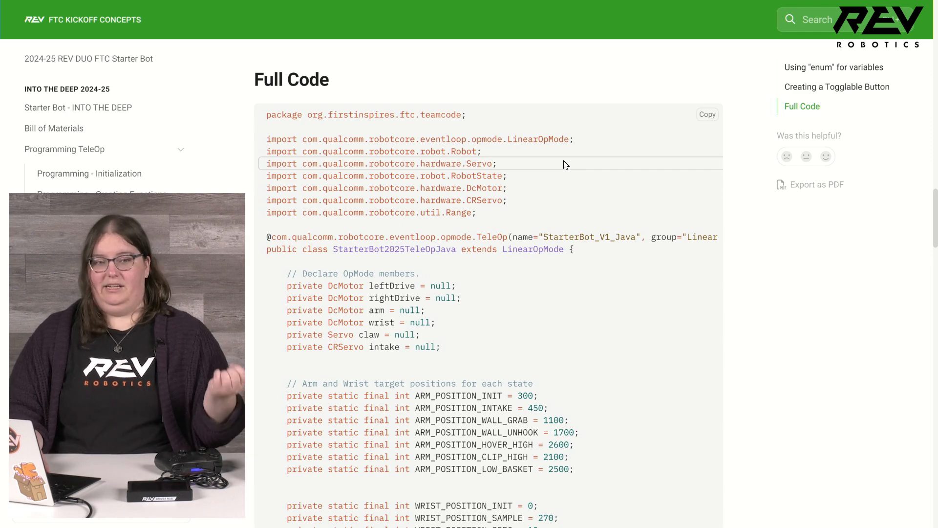
scroll("down", 3)
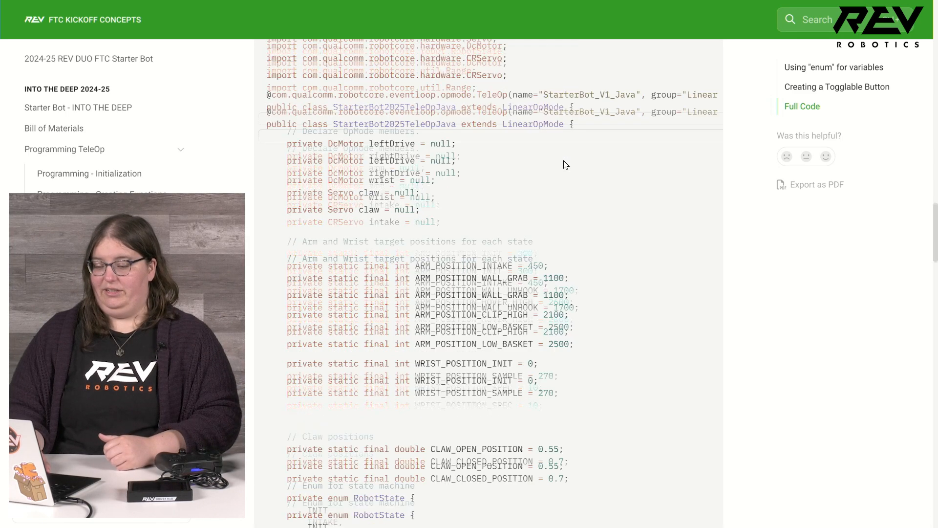
scroll("down", 3)
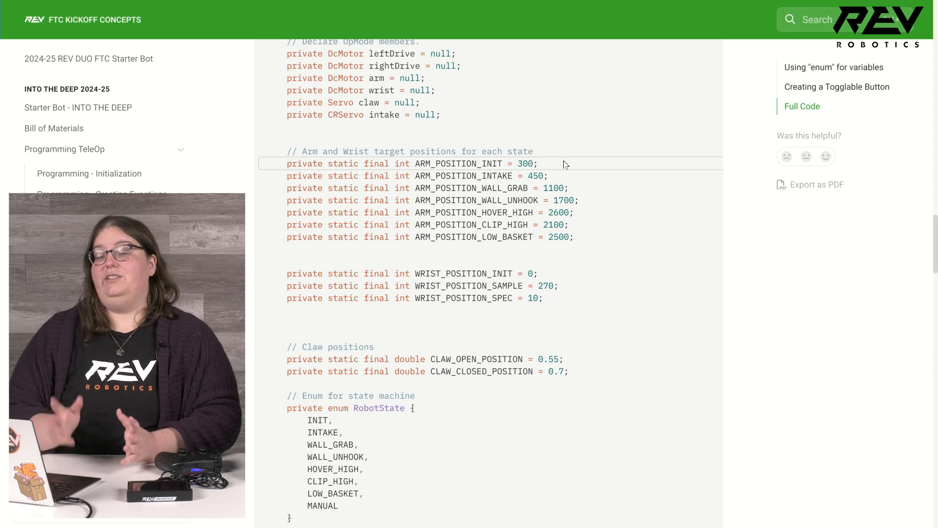